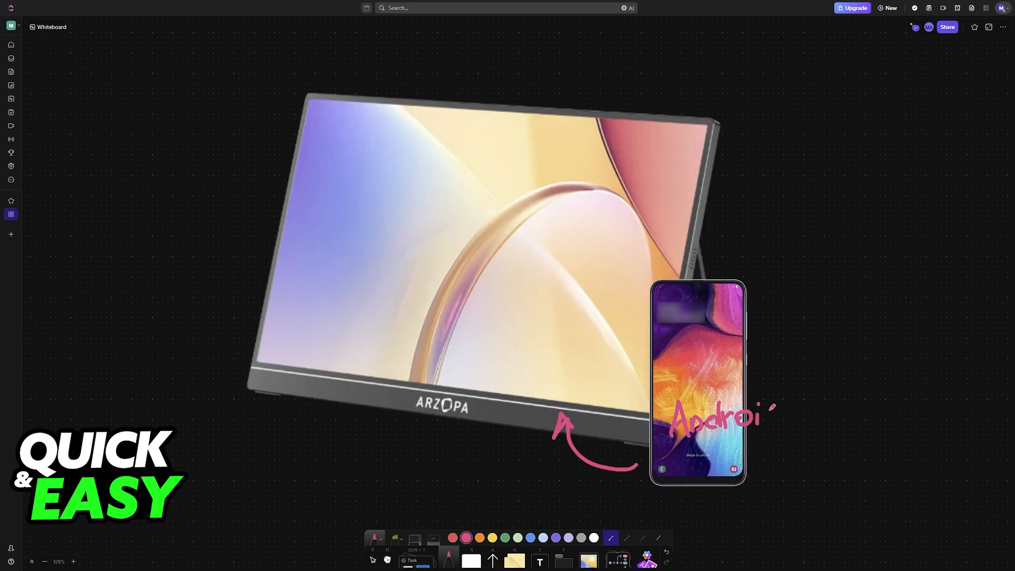
Finish the pink Android label on the phone and underline the ARZOPA logo.
left_click_drag(760, 417, 799, 427)
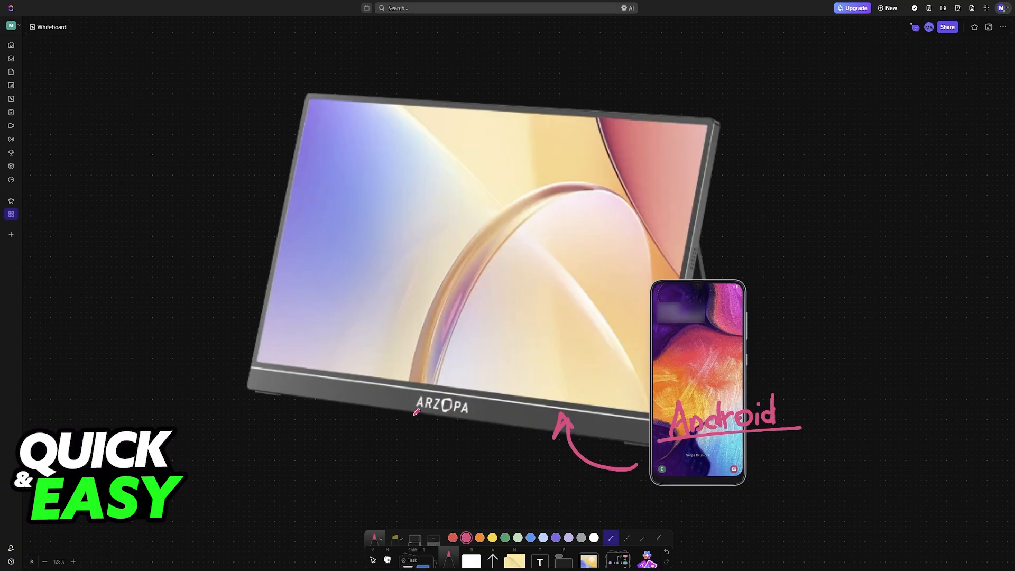
left_click_drag(411, 416, 475, 418)
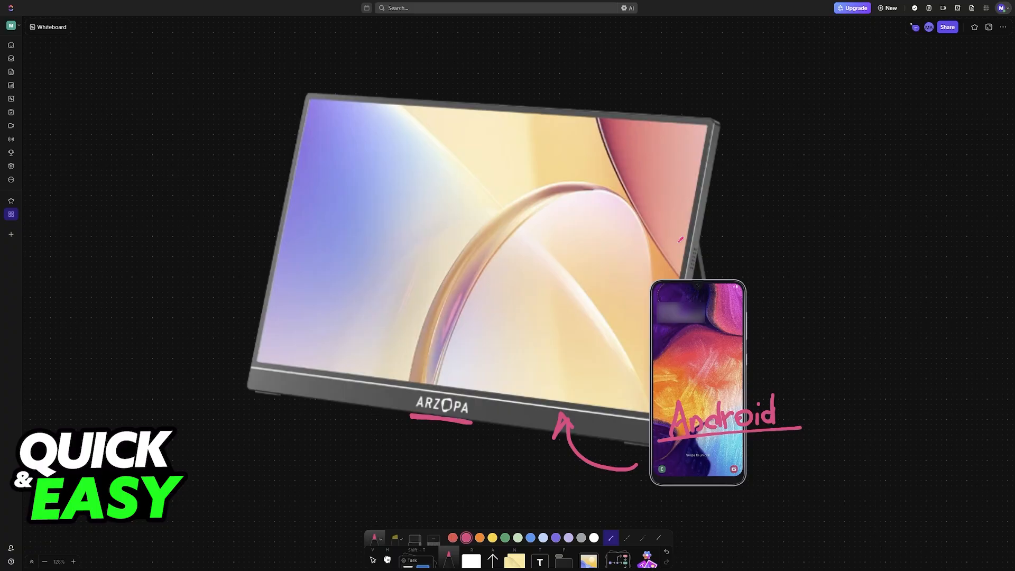
mouse_move(748, 220)
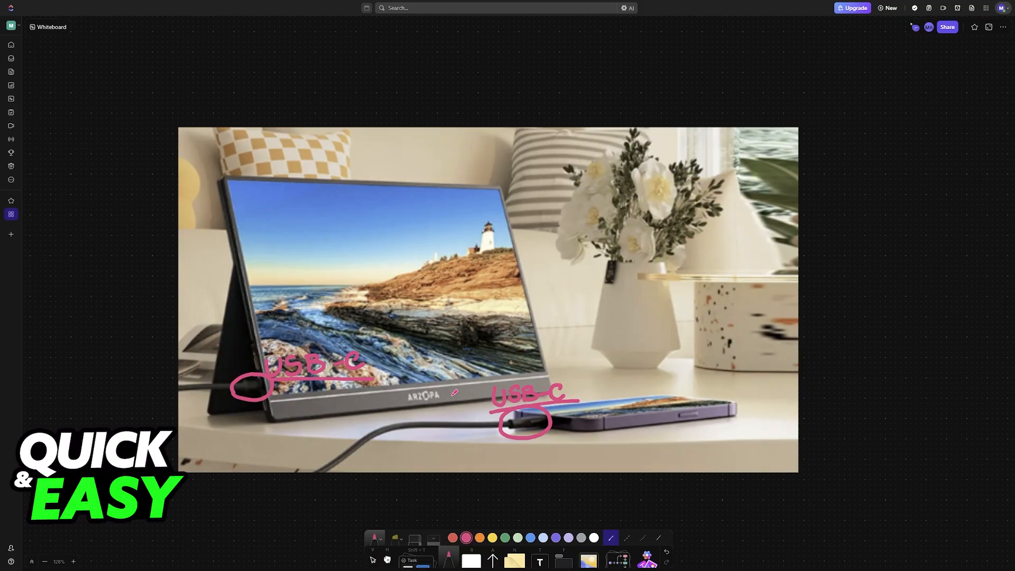
mouse_move(376, 358)
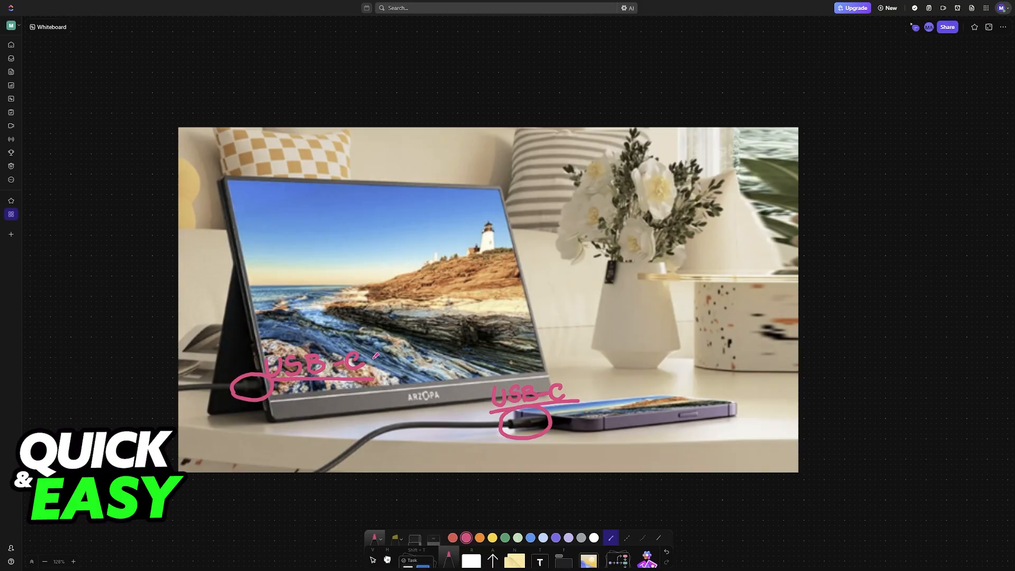
mouse_move(528, 359)
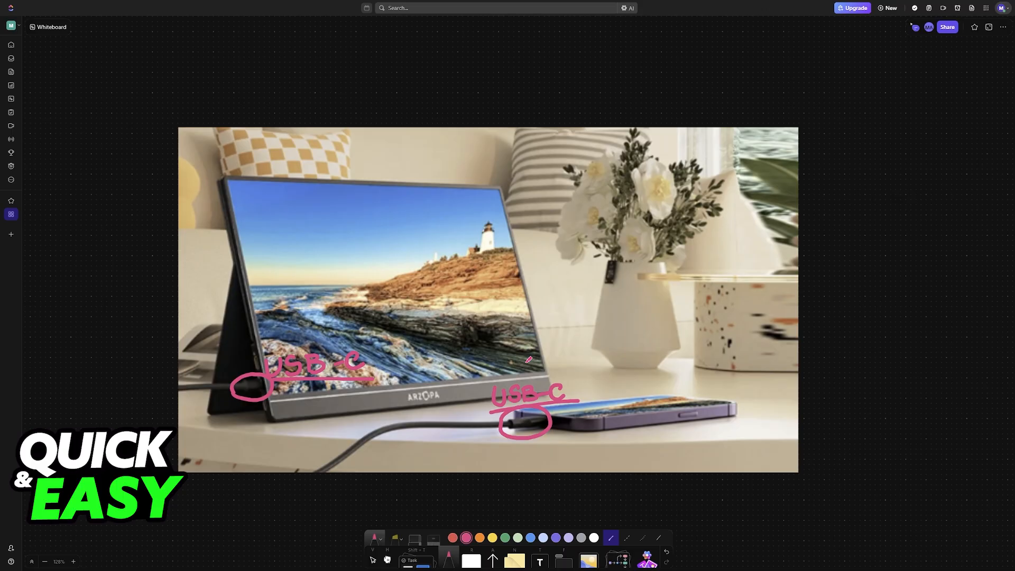
Underline the external power supply and Type-C to Type-C labels in the connection diagram.
scroll("down", 3)
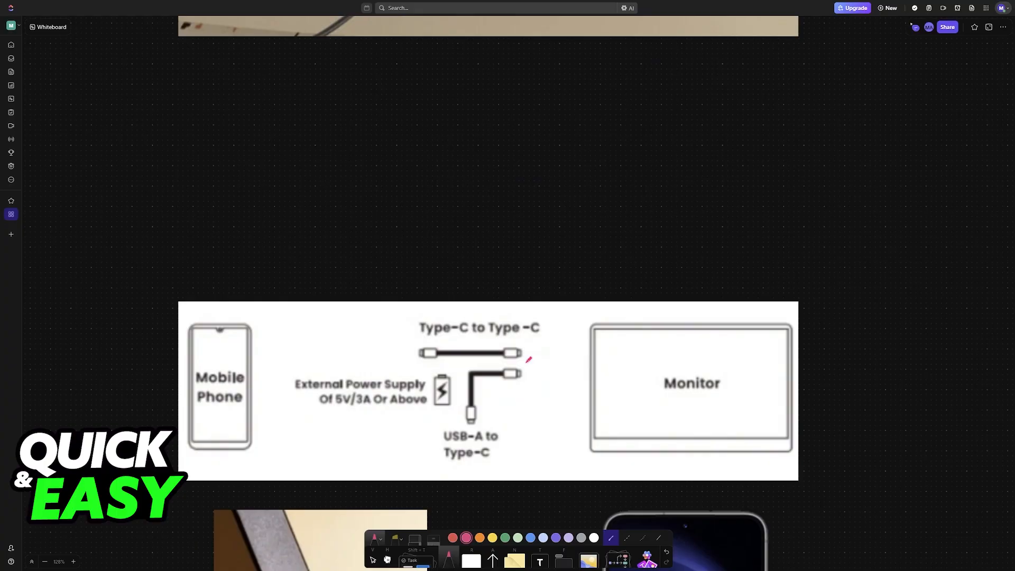
scroll("down", 3)
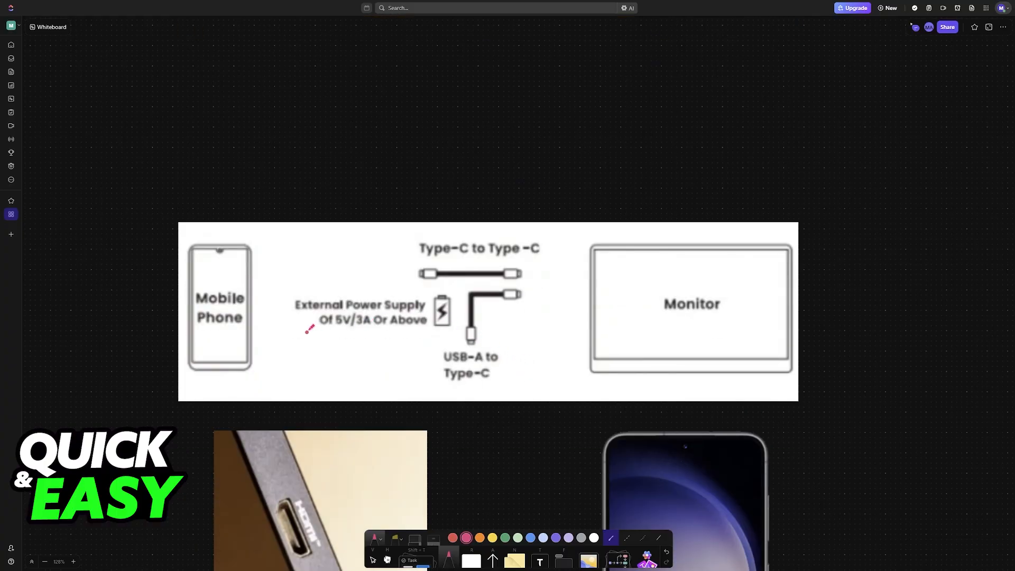
left_click_drag(305, 333, 440, 333)
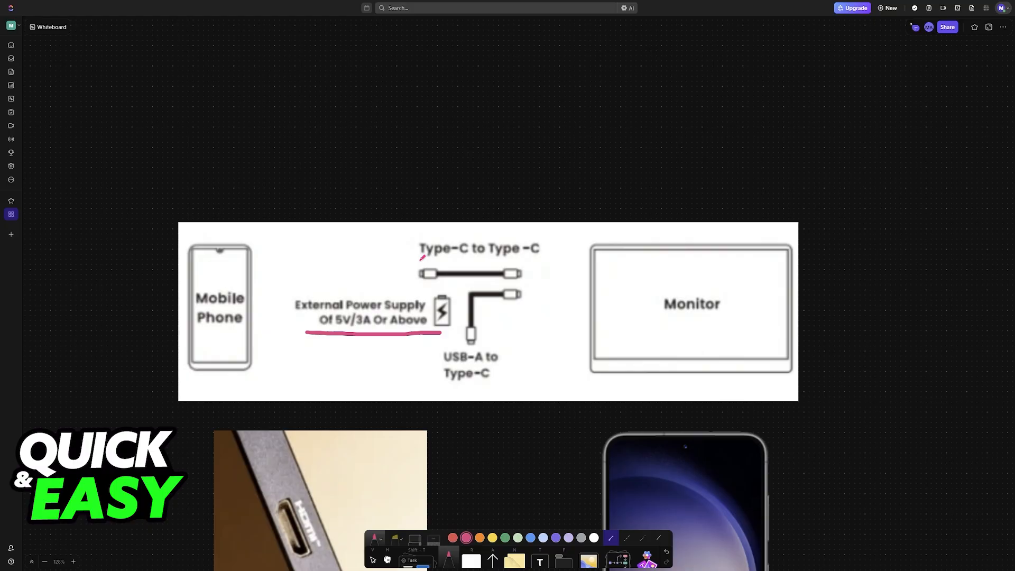
left_click_drag(420, 261, 546, 261)
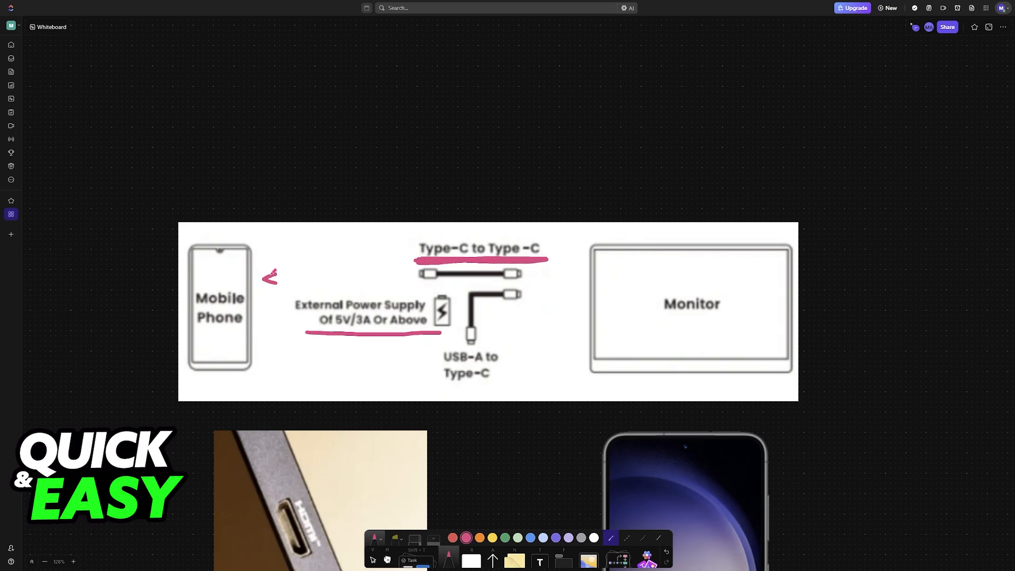
Draw a pink two-way arrow from Mobile Phone to Monitor and start a handwritten label in the Monitor box.
left_click_drag(266, 278, 579, 278)
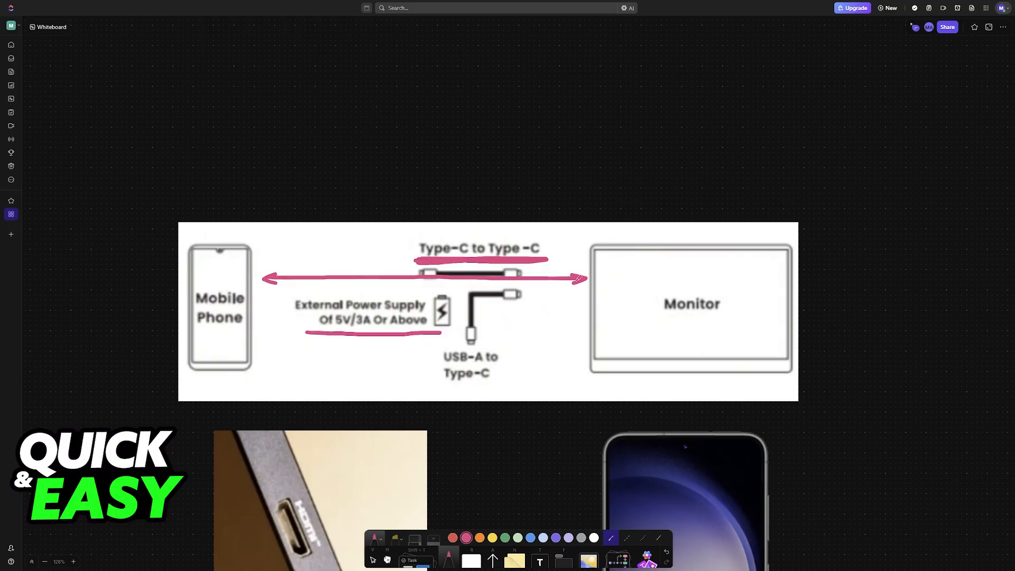
left_click_drag(665, 259, 659, 288)
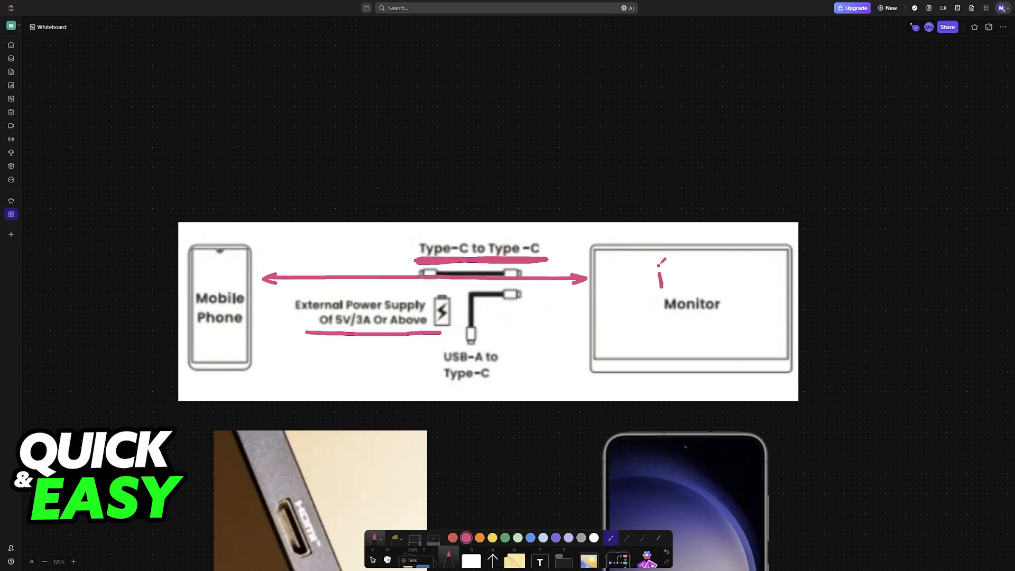
left_click_drag(653, 265, 708, 287)
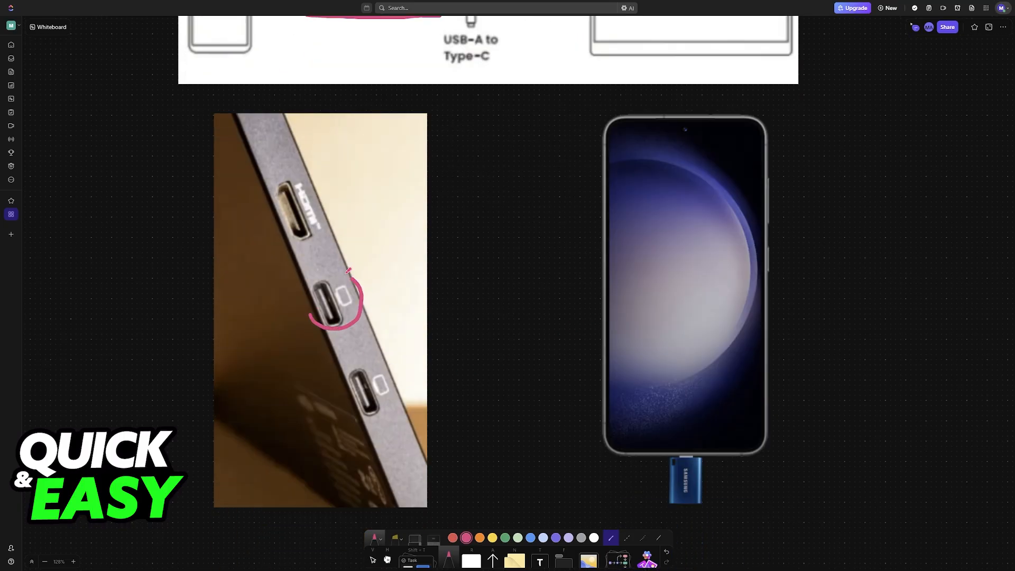
Circle the USB-C port on the monitor's edge and finish the label beside the HDMI port.
left_click_drag(347, 268, 695, 512)
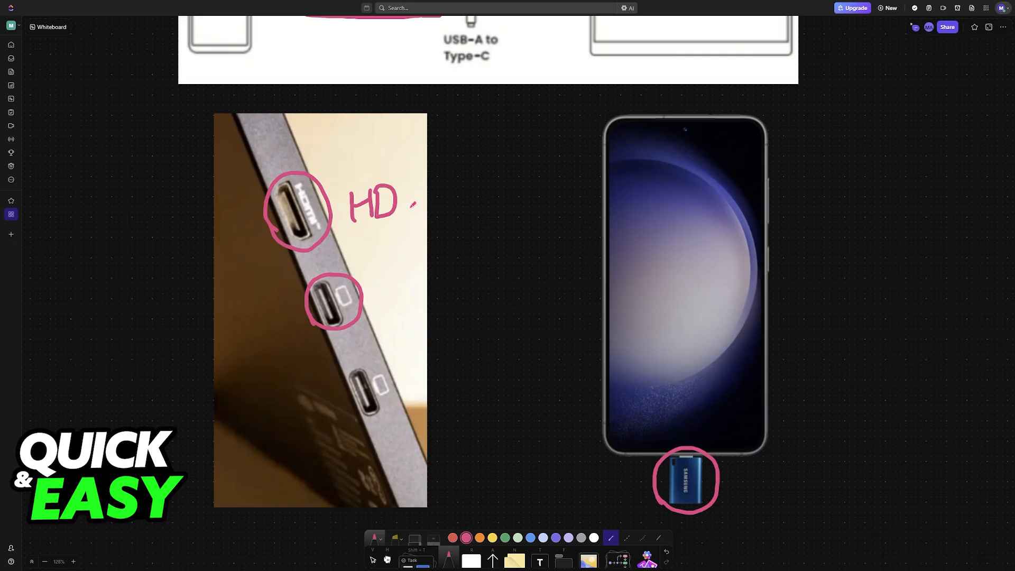
left_click_drag(388, 200, 453, 207)
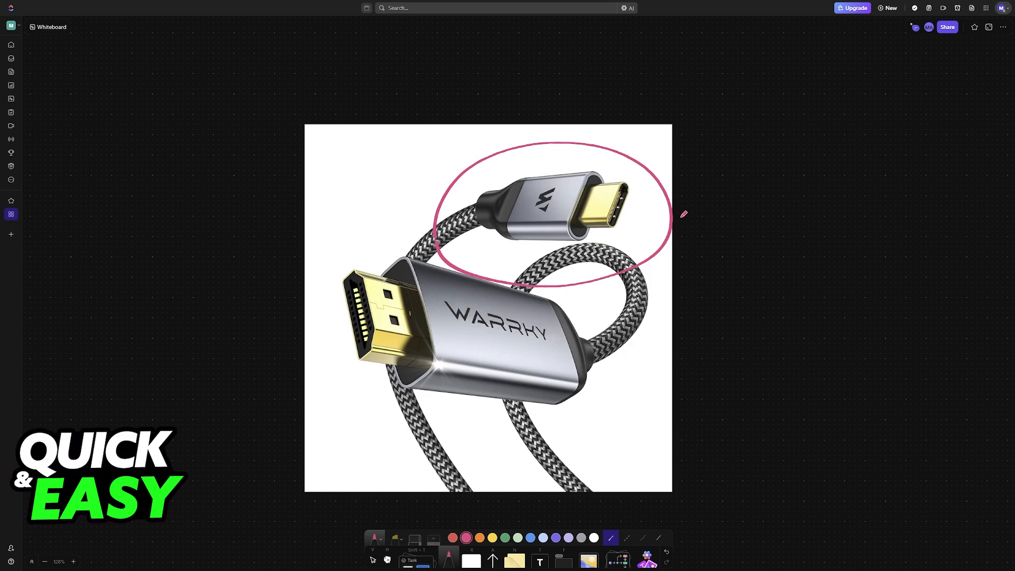
Label the cable's circled USB-C end Phone and its other end HDMI.
left_click_drag(680, 214, 780, 207)
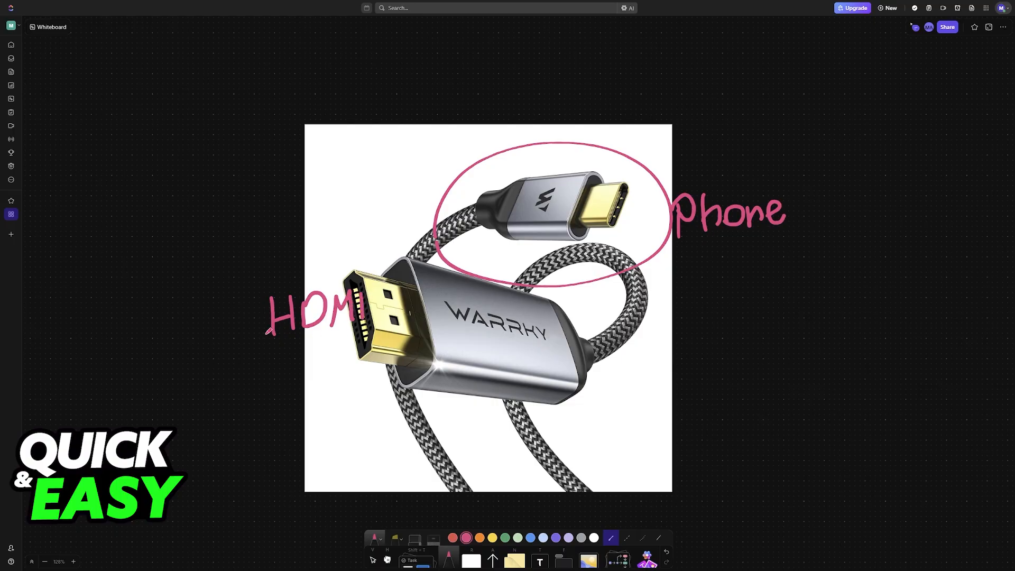
left_click_drag(262, 329, 387, 327)
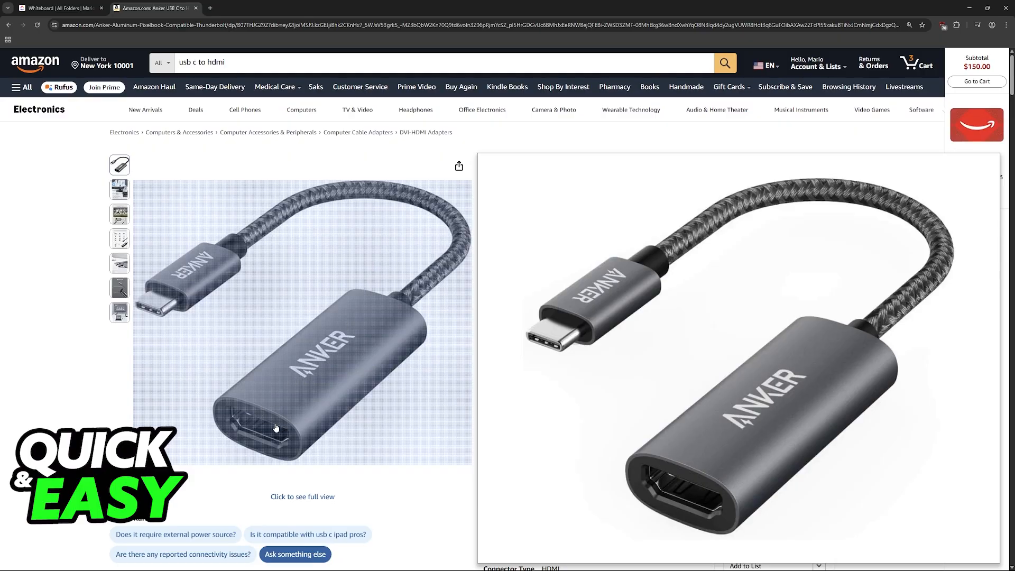
mouse_move(194, 280)
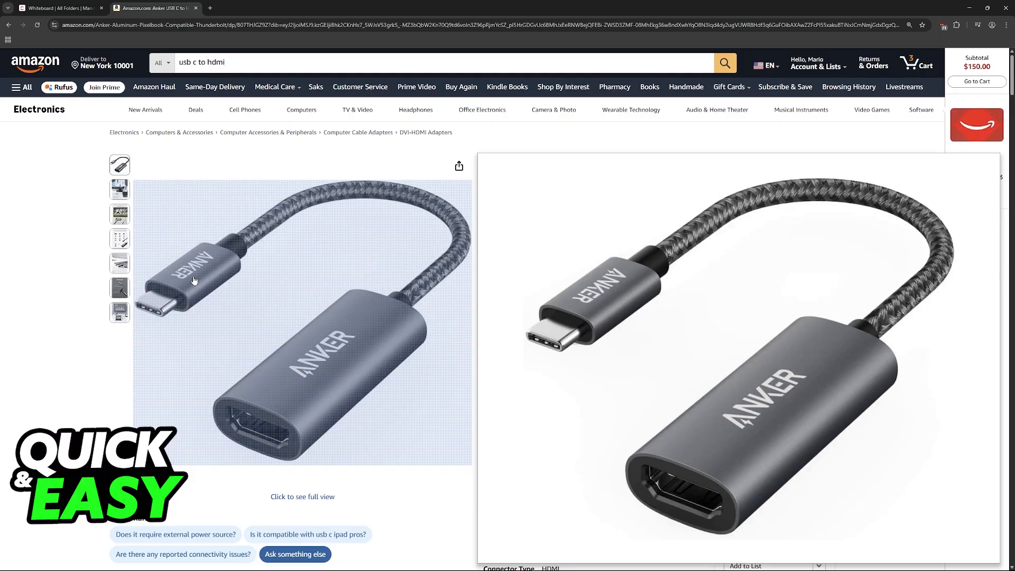
left_click(59, 9)
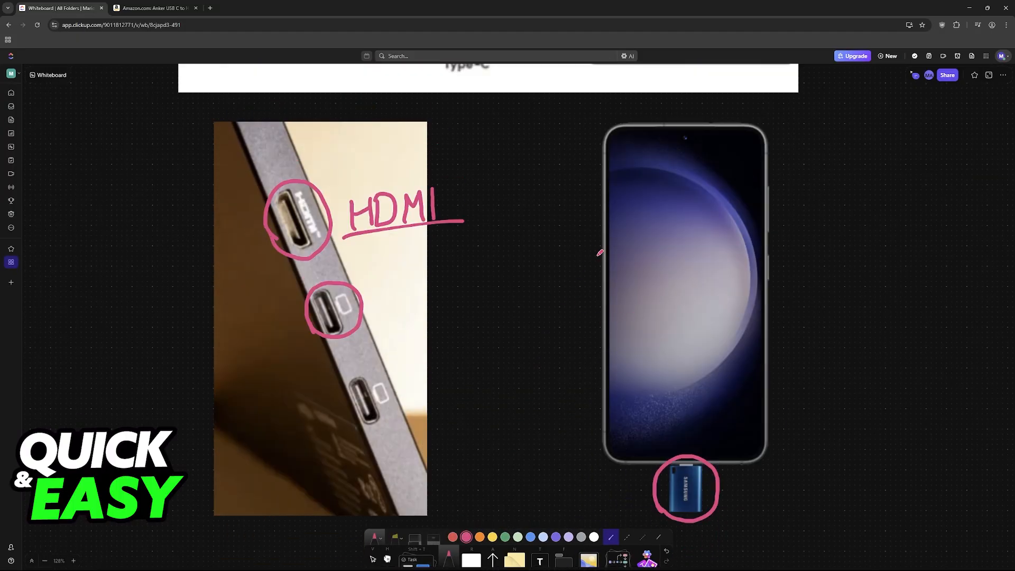
Draw a pink arrow from the phone to the HDMI port, checking the USB-C to HDMI adapter page.
left_click_drag(598, 259, 350, 240)
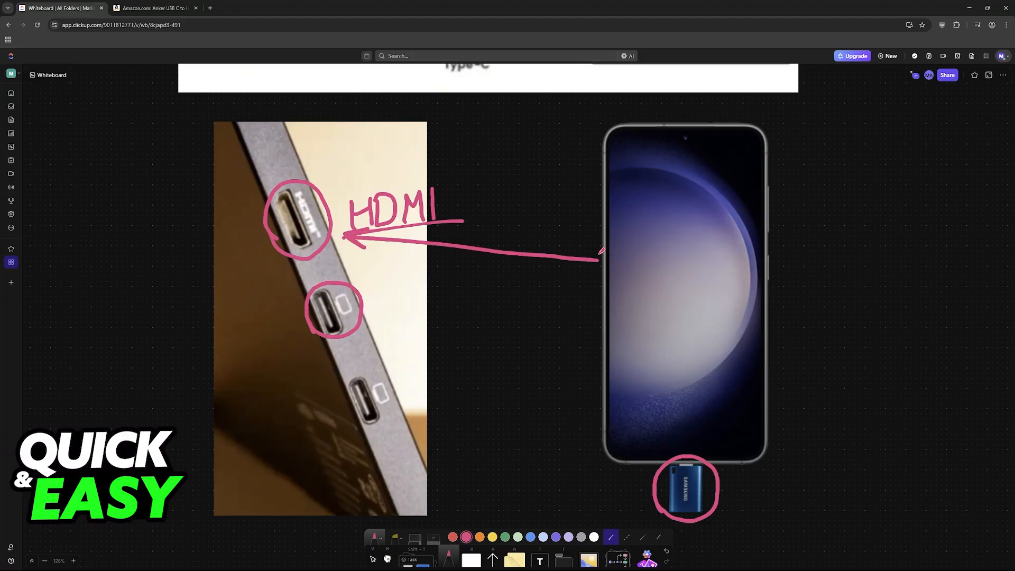
left_click(153, 8)
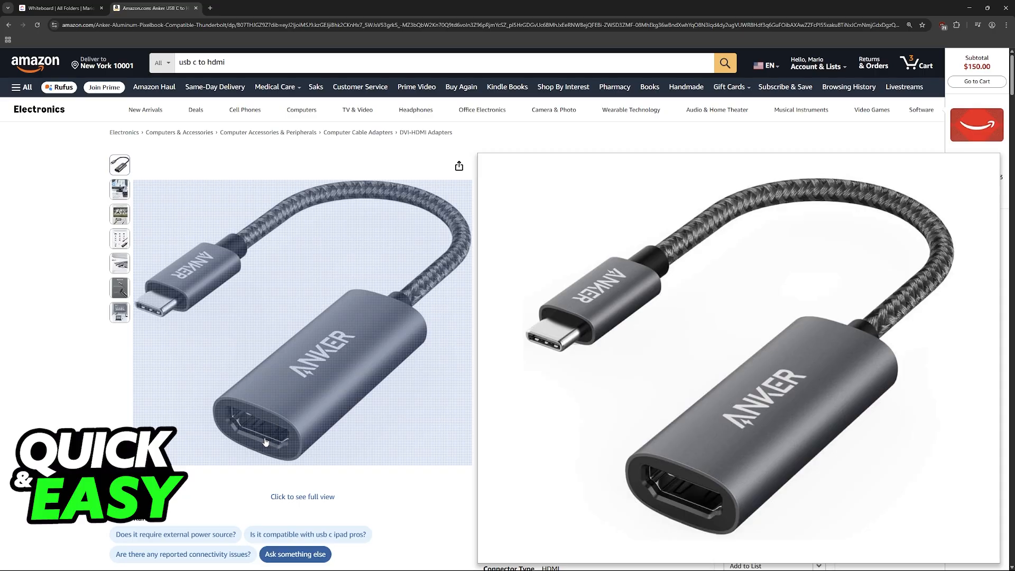
left_click(59, 9)
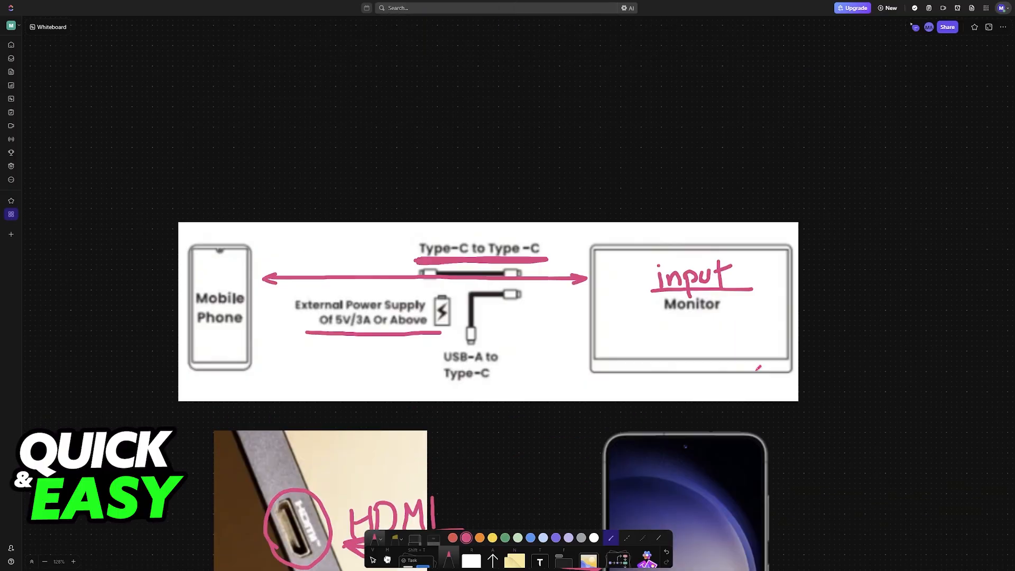
Scroll the board down past the labelled connection diagram.
scroll("down", 3)
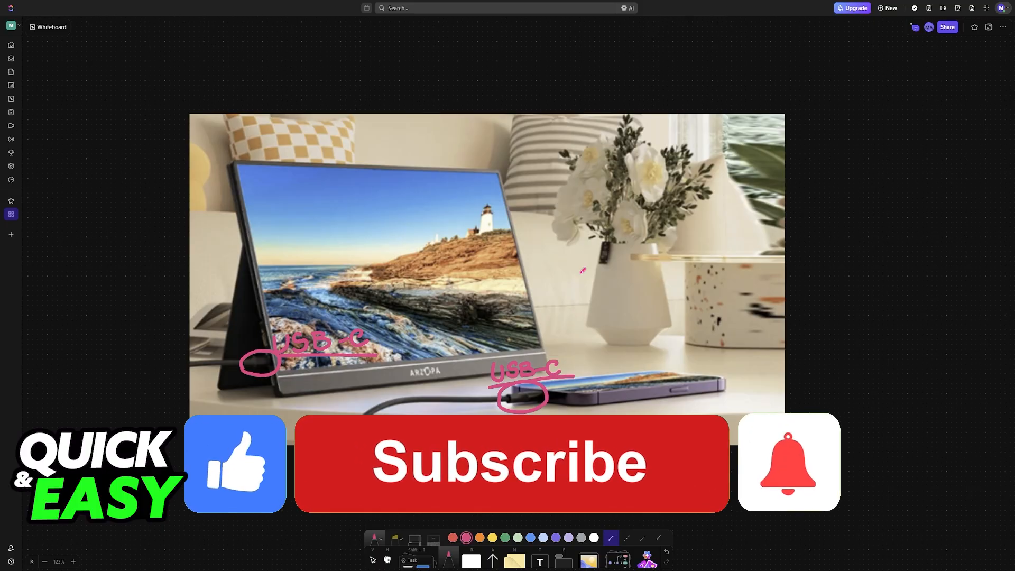
left_click(509, 463)
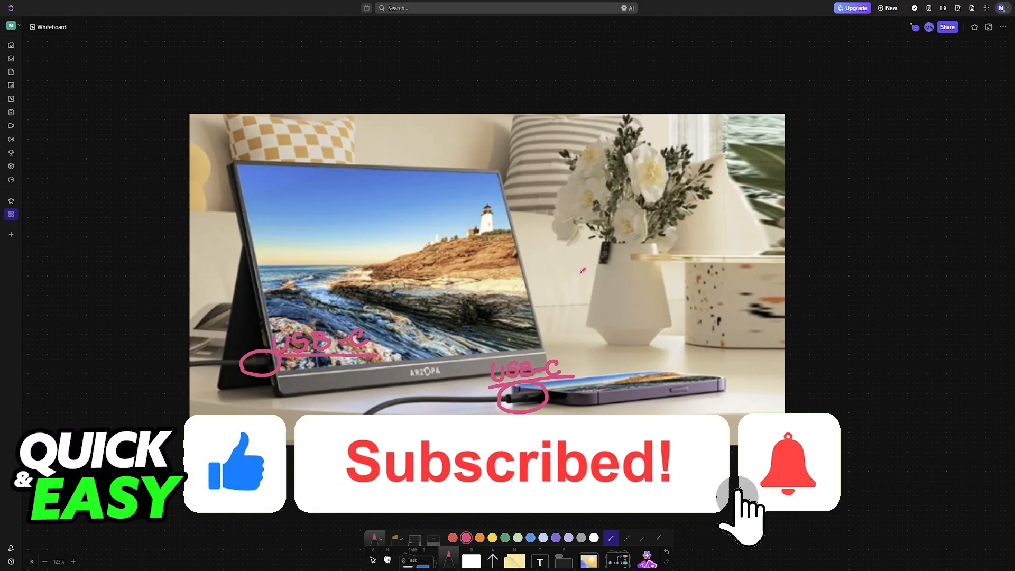
left_click(787, 463)
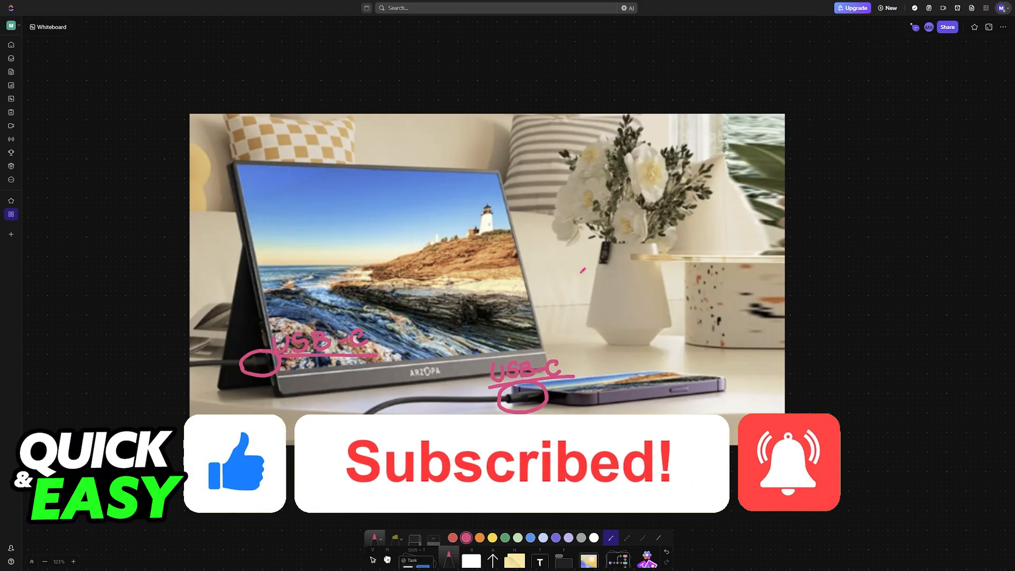